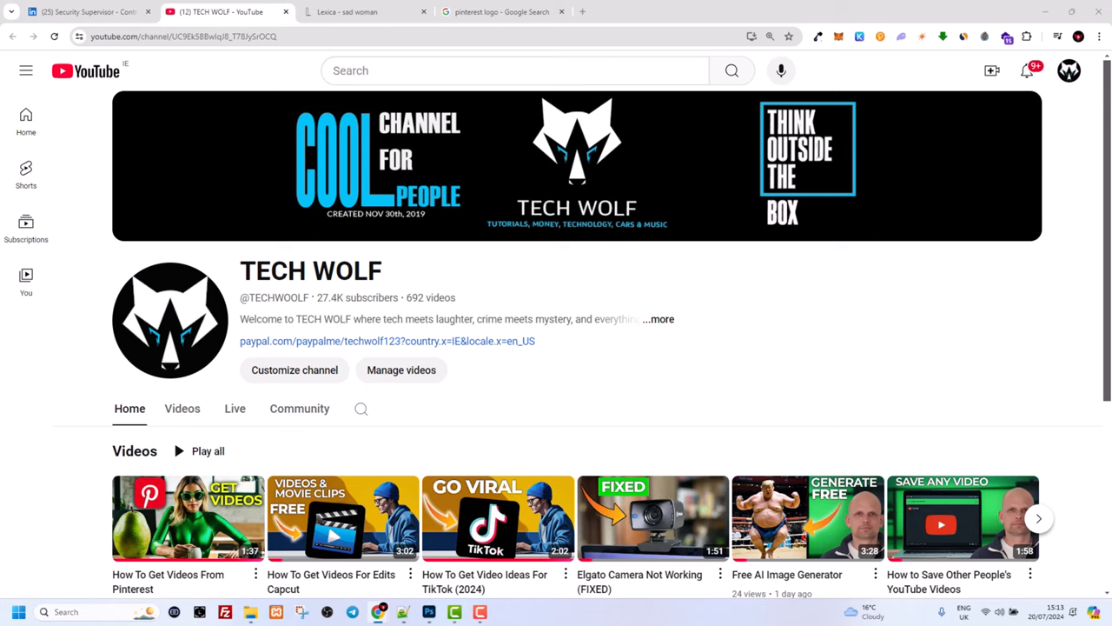
{"action": "mouse_move", "coordinate": [1005, 202]}
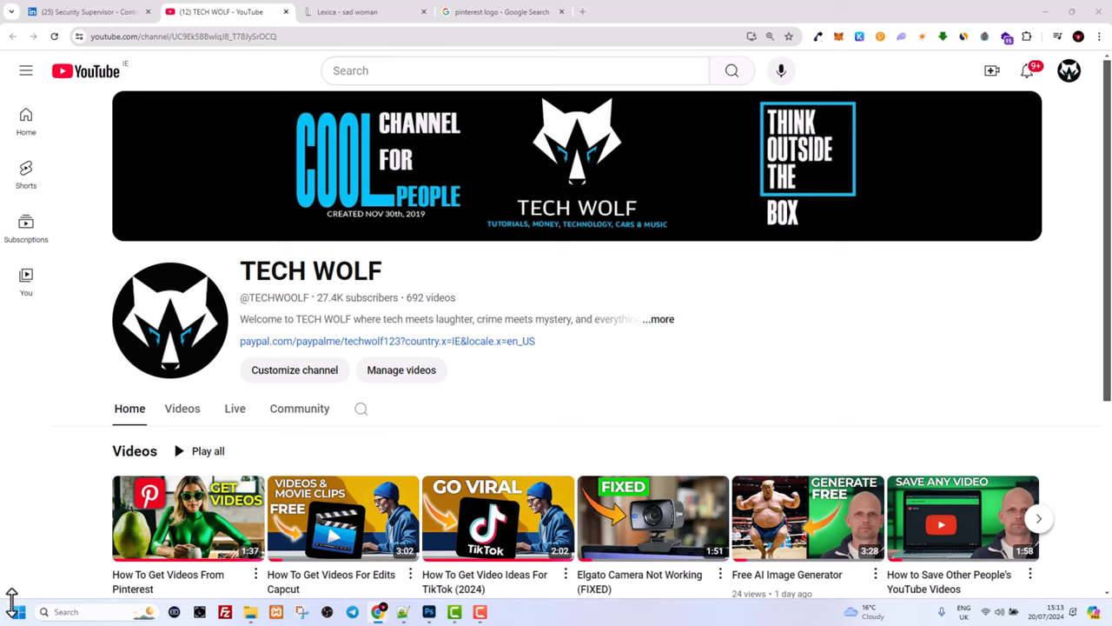
{"action": "mouse_move", "coordinate": [27, 608]}
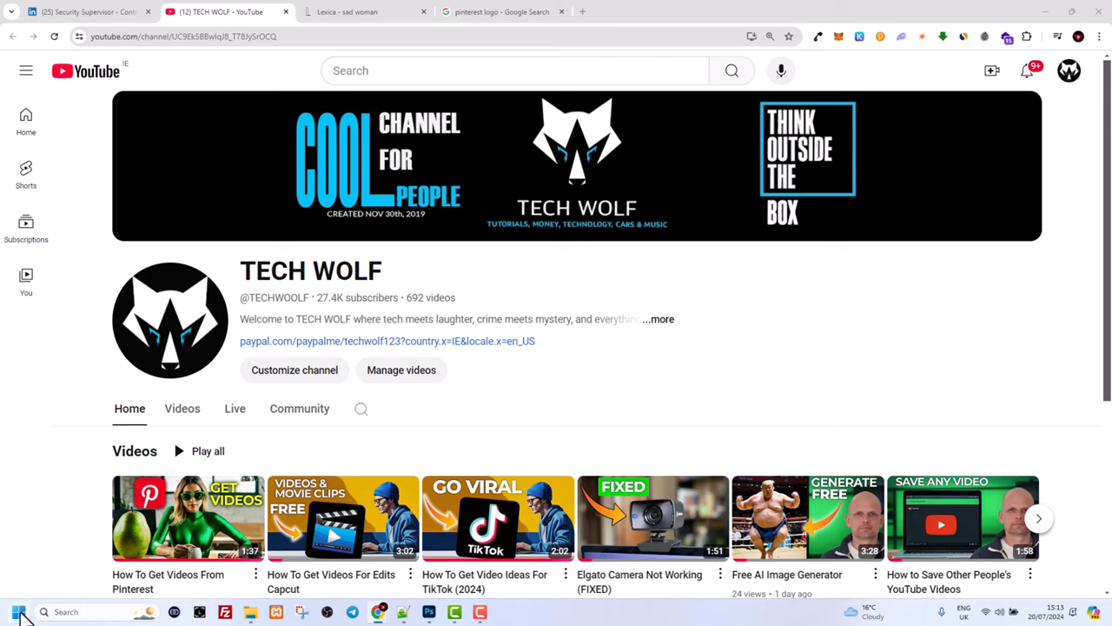
Bring up the Start button's quick-link menu to reach Windows Settings
{"action": "right_click", "coordinate": [11, 611]}
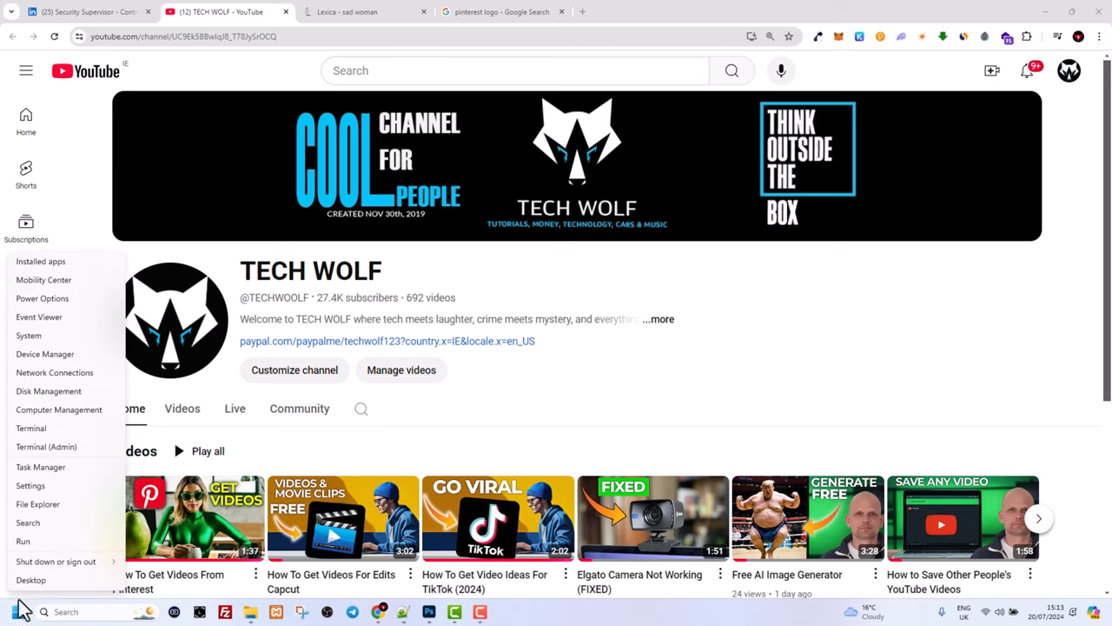
{"action": "left_click", "coordinate": [42, 567]}
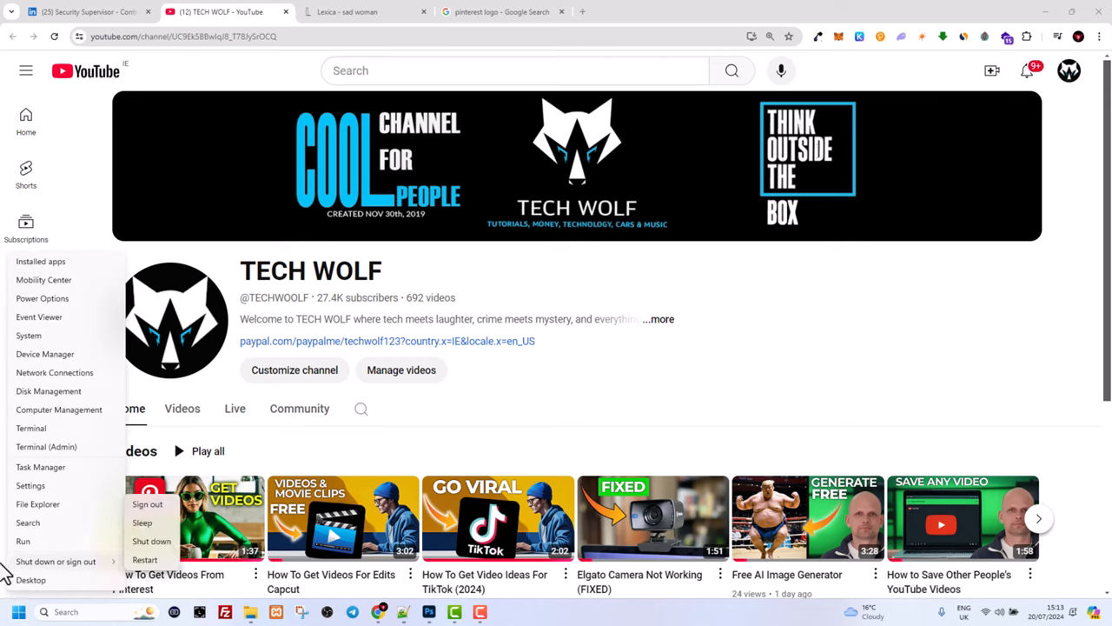
{"action": "mouse_move", "coordinate": [148, 560]}
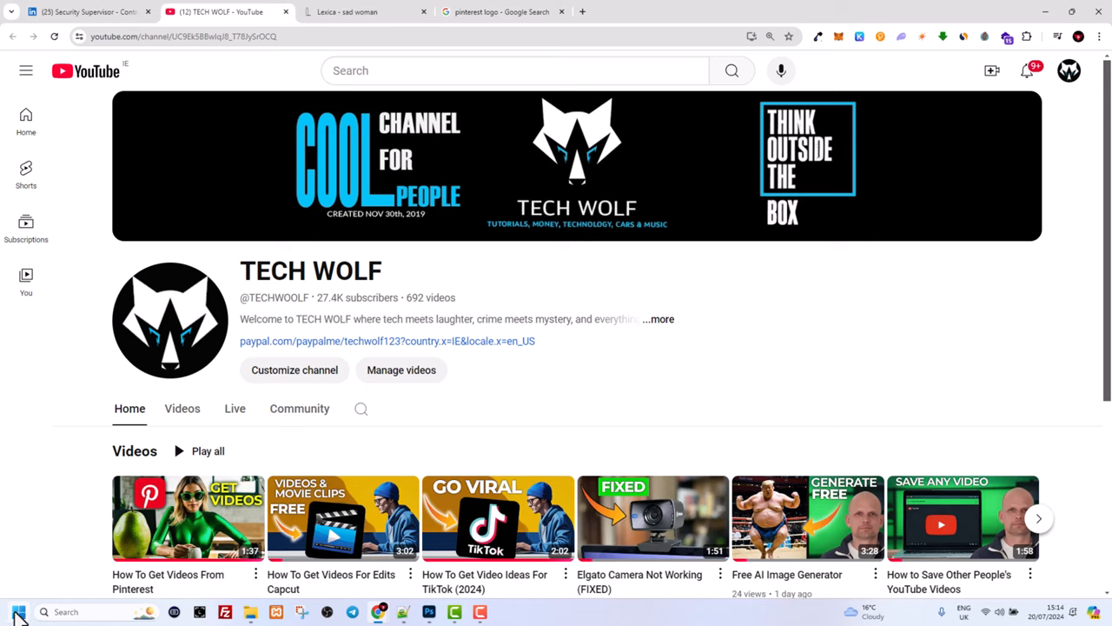
{"action": "right_click", "coordinate": [13, 610]}
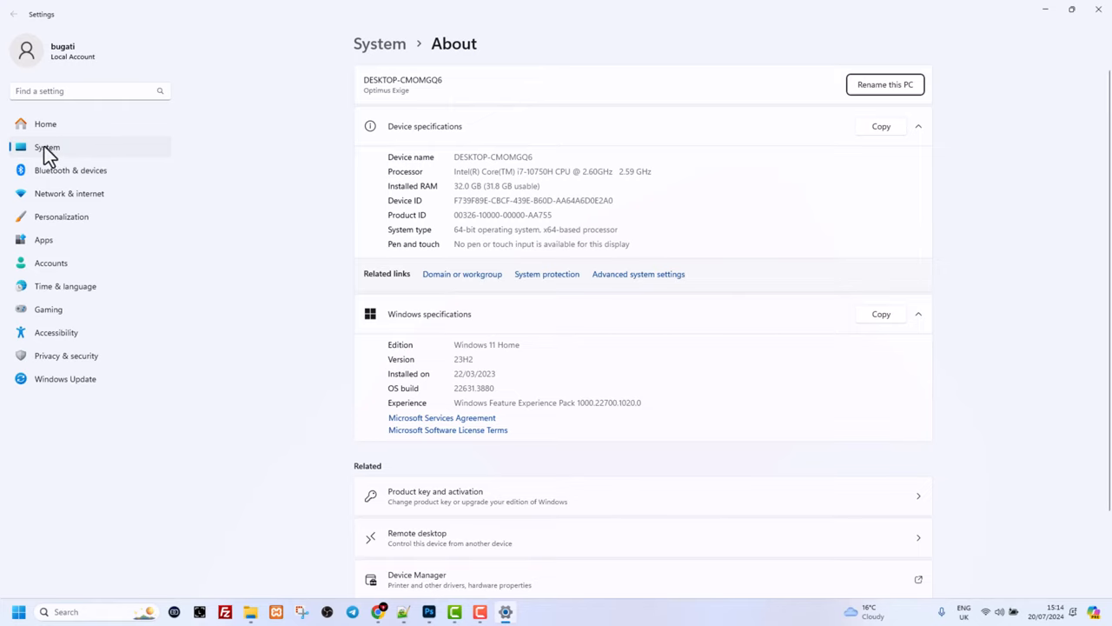
{"action": "mouse_move", "coordinate": [59, 155]}
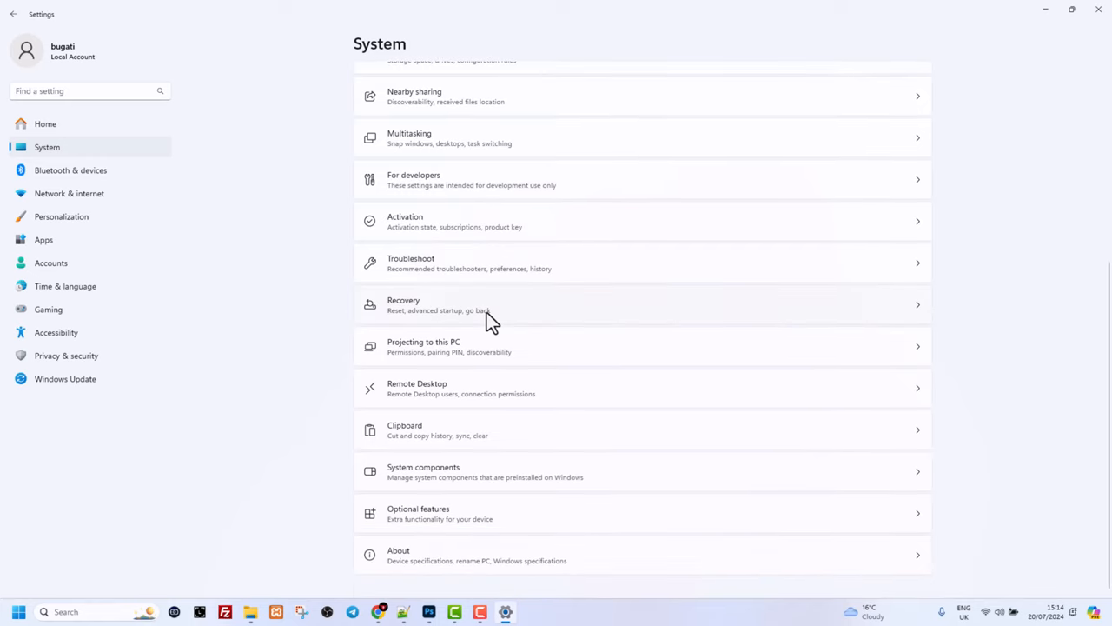
{"action": "mouse_move", "coordinate": [502, 280]}
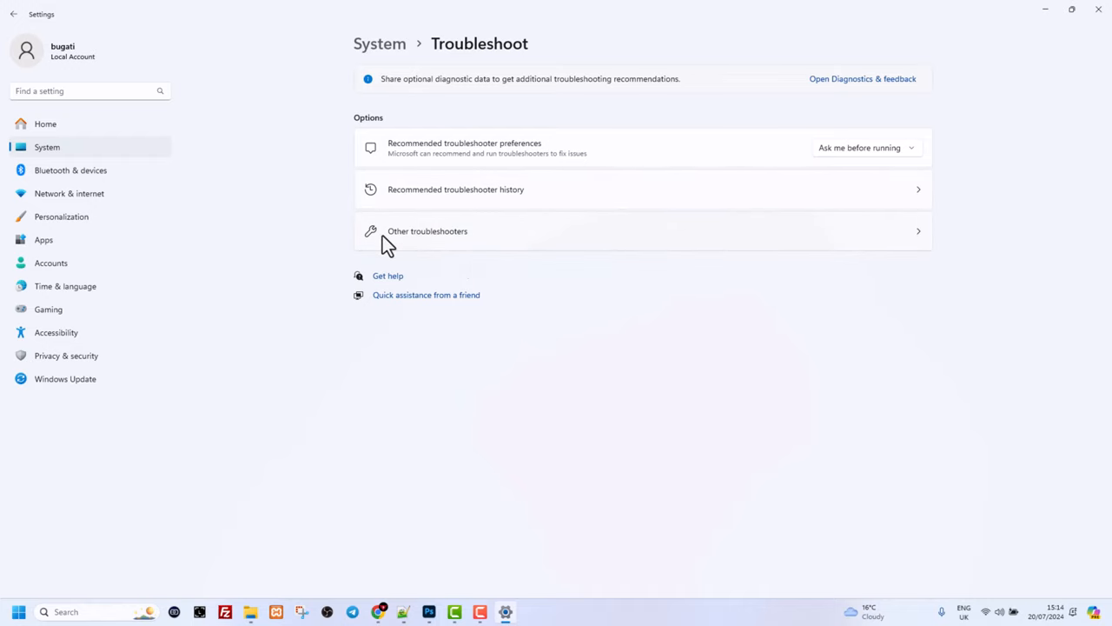
Open Other troubleshooters and scroll down the list toward Camera
{"action": "left_click", "coordinate": [426, 230]}
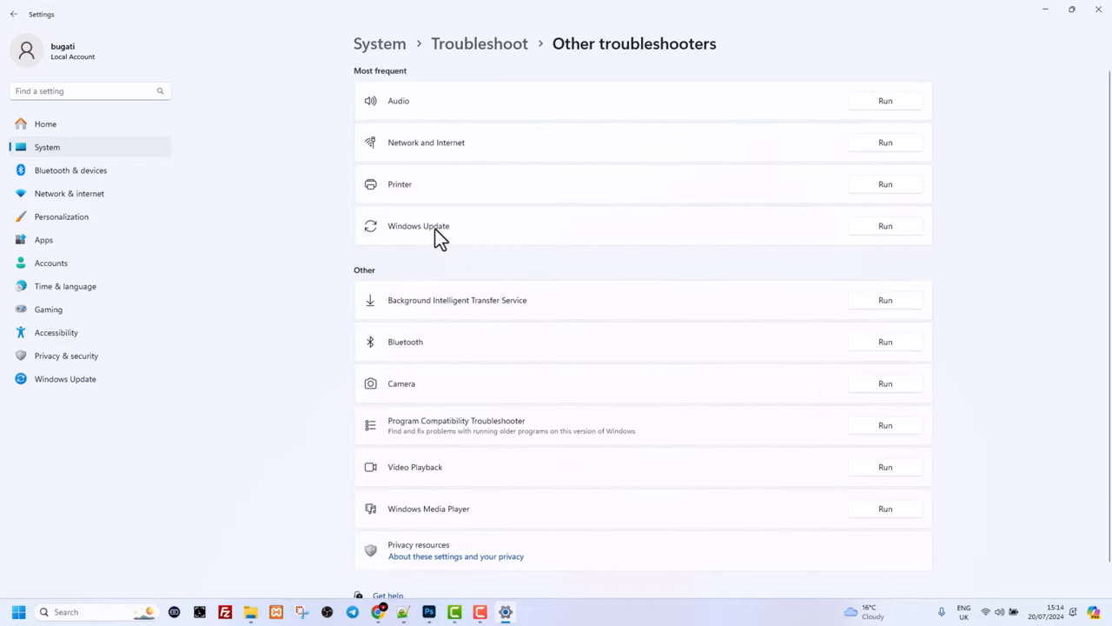
{"action": "scroll", "scroll_direction": "down", "scroll_amount": 3}
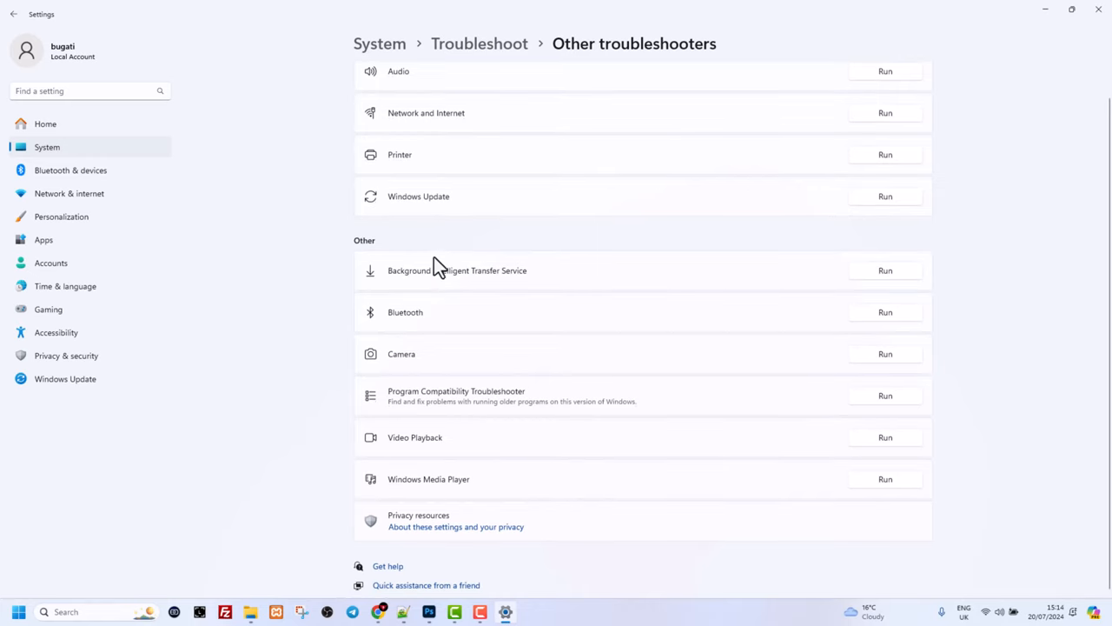
{"action": "mouse_move", "coordinate": [416, 365]}
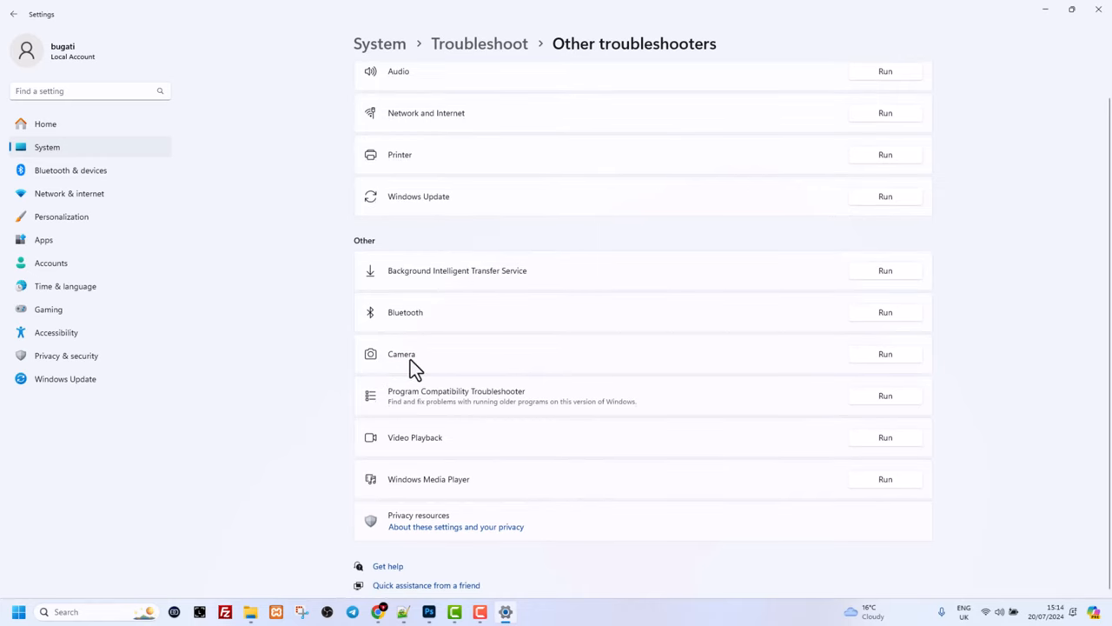
{"action": "mouse_move", "coordinate": [879, 354]}
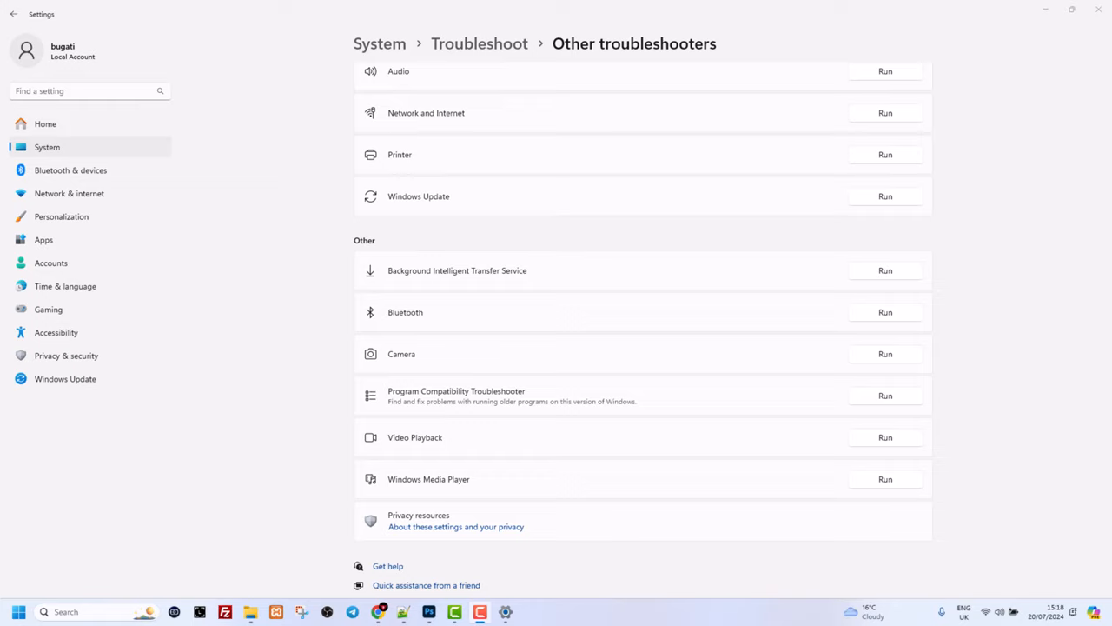
{"action": "mouse_move", "coordinate": [533, 354]}
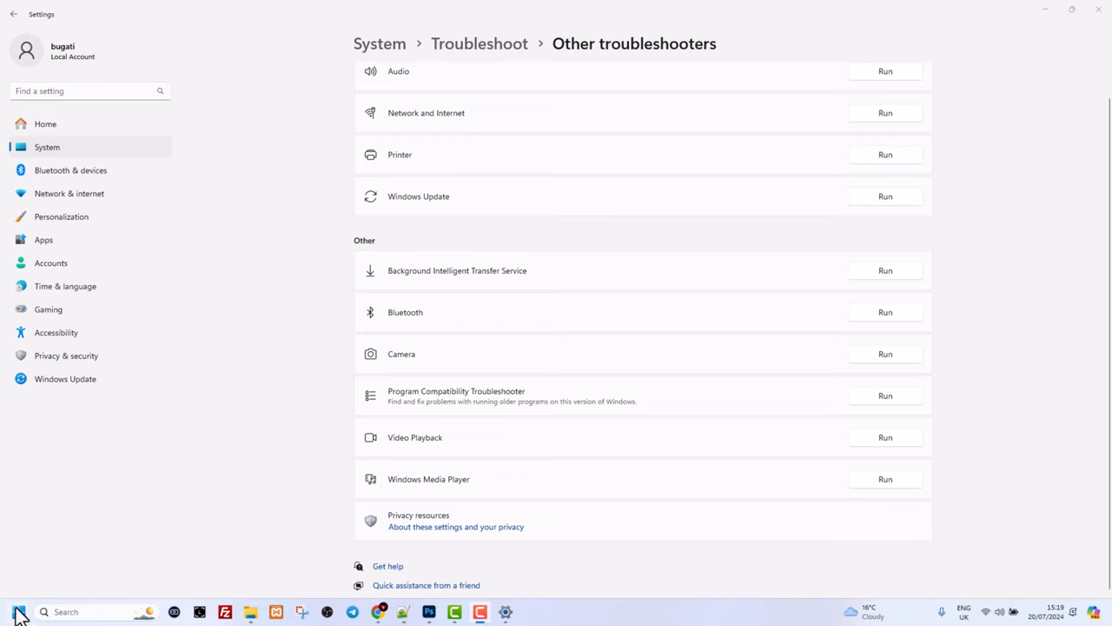
Launch Device Manager from the Start quick-link menu and enable Show hidden devices
{"action": "right_click", "coordinate": [19, 611]}
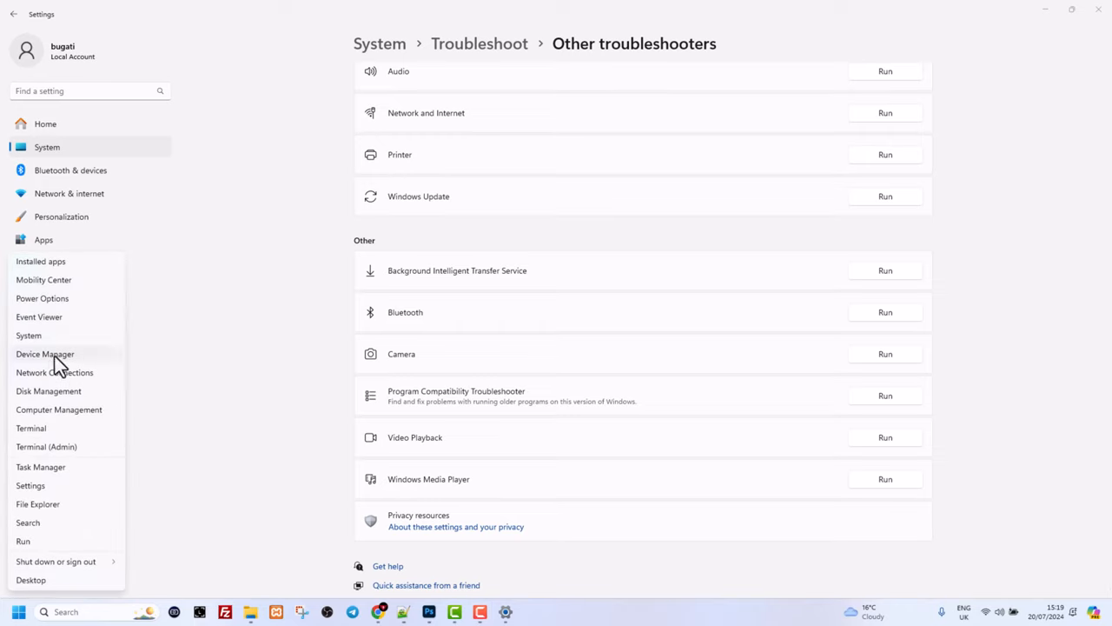
{"action": "mouse_move", "coordinate": [40, 369]}
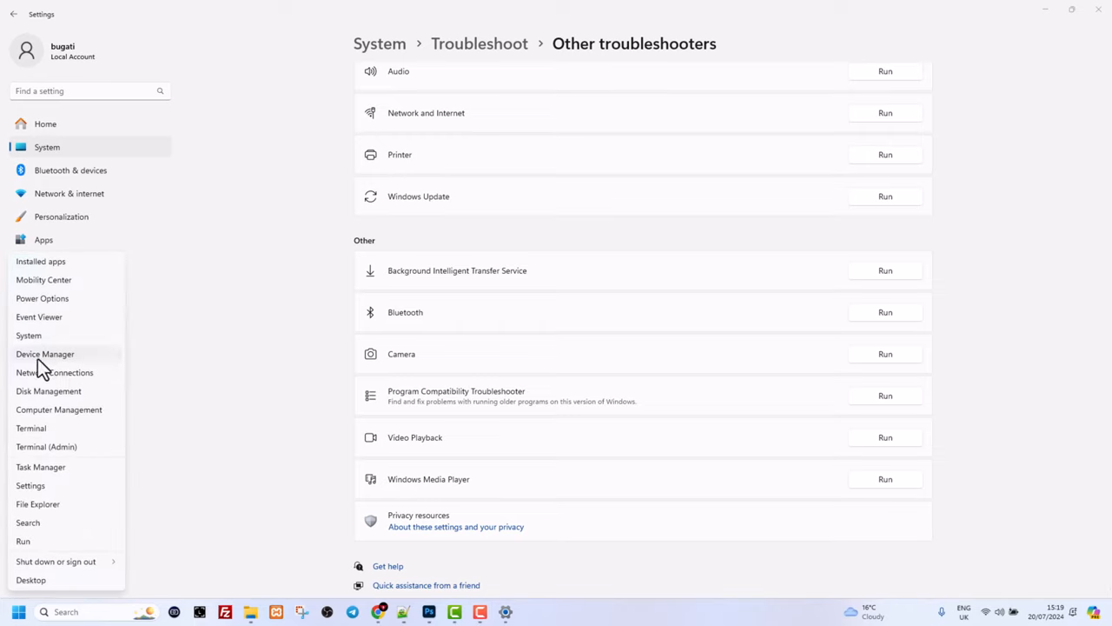
{"action": "left_click", "coordinate": [44, 353]}
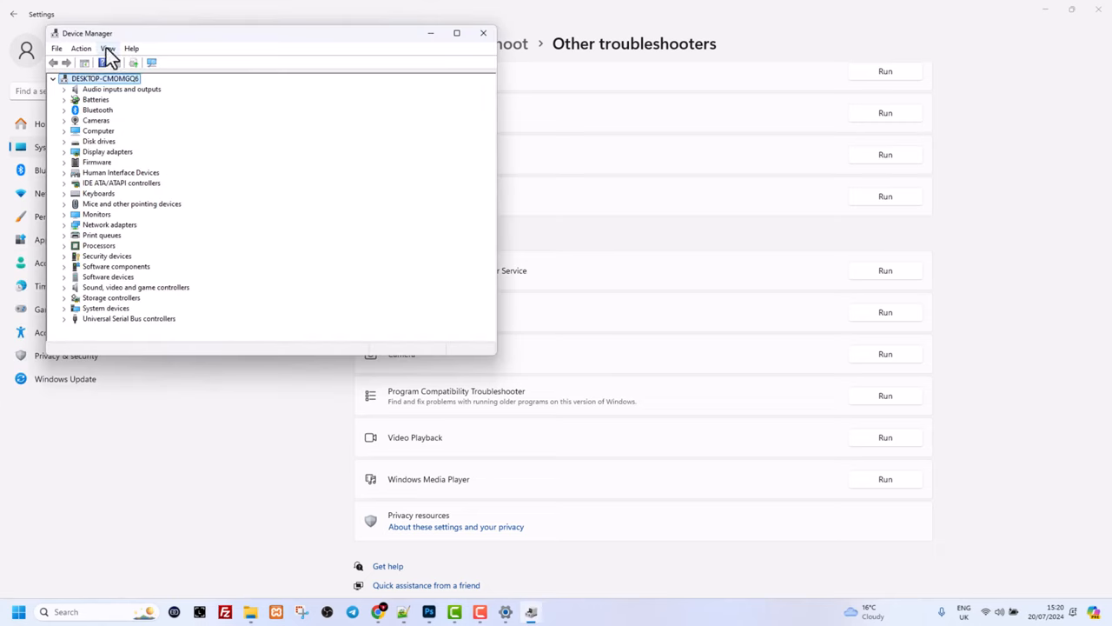
{"action": "left_click", "coordinate": [106, 47]}
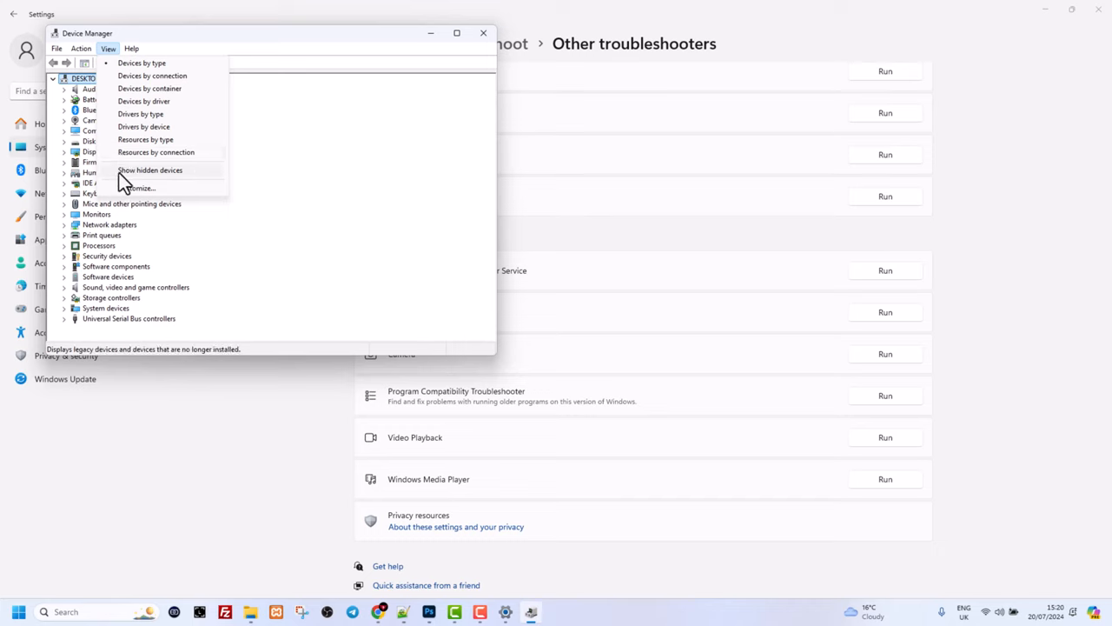
{"action": "left_click", "coordinate": [149, 170]}
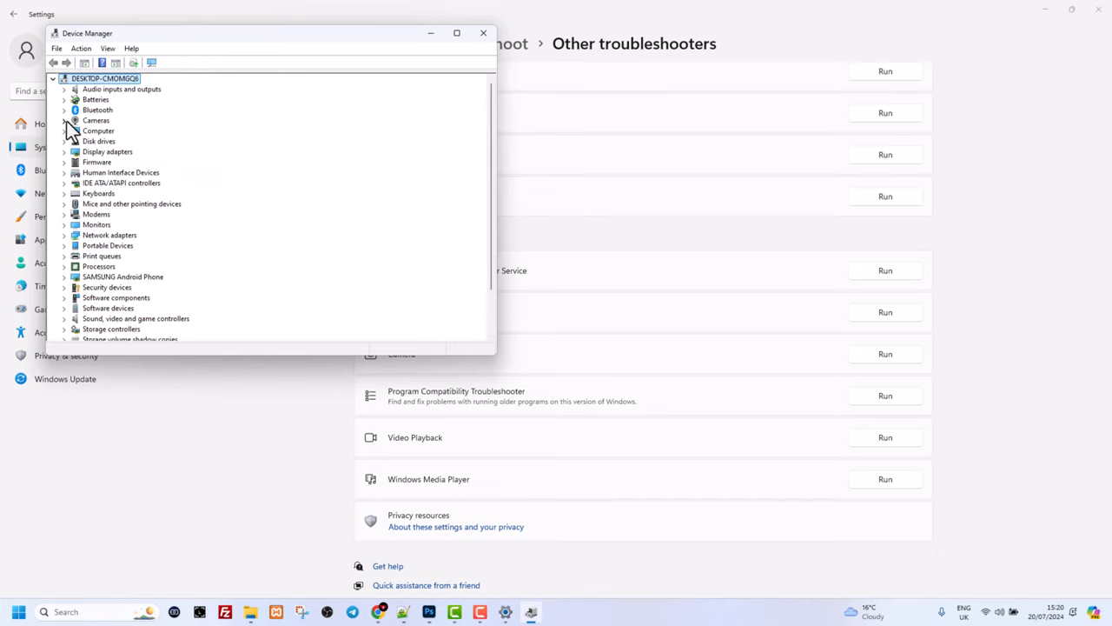
Expand Cameras and choose Update driver for the Elgato Facecam
{"action": "left_click", "coordinate": [65, 120]}
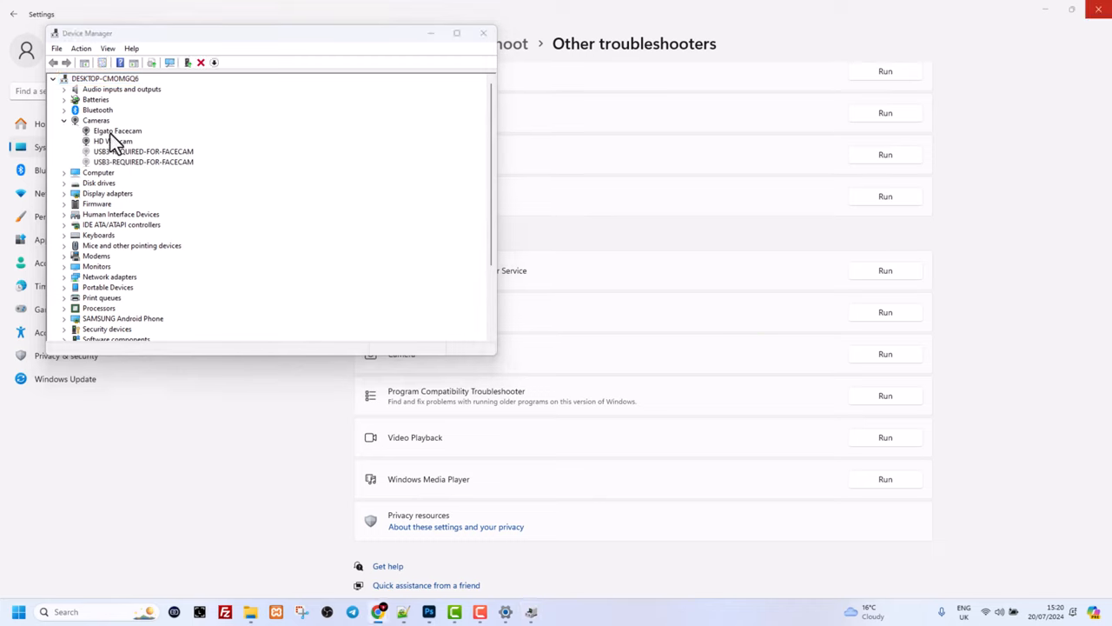
{"action": "mouse_move", "coordinate": [100, 161]}
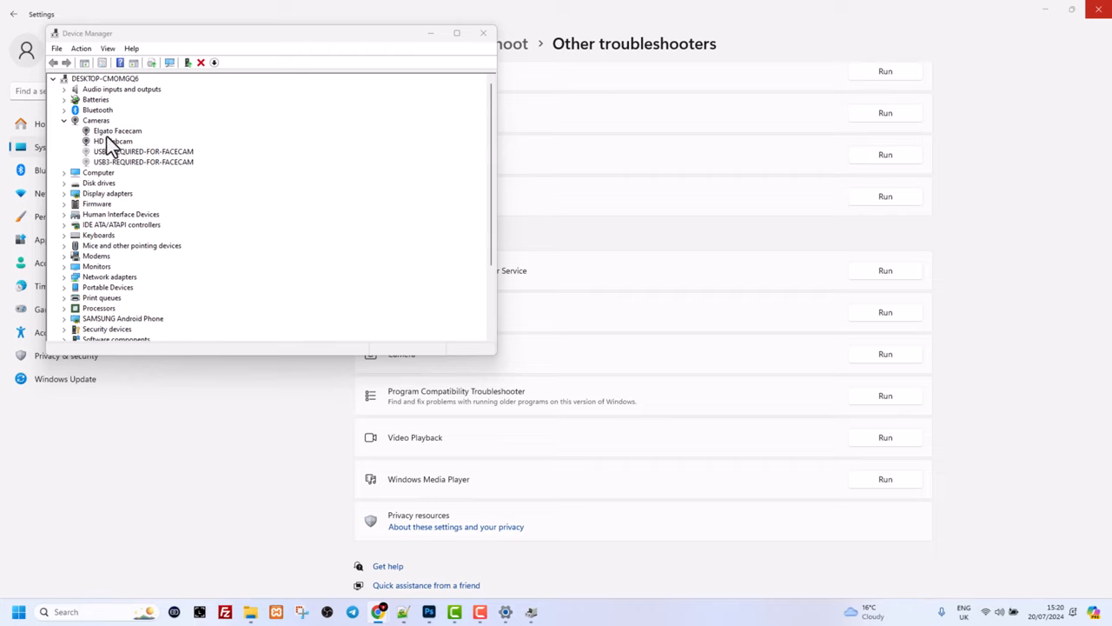
{"action": "mouse_move", "coordinate": [104, 156]}
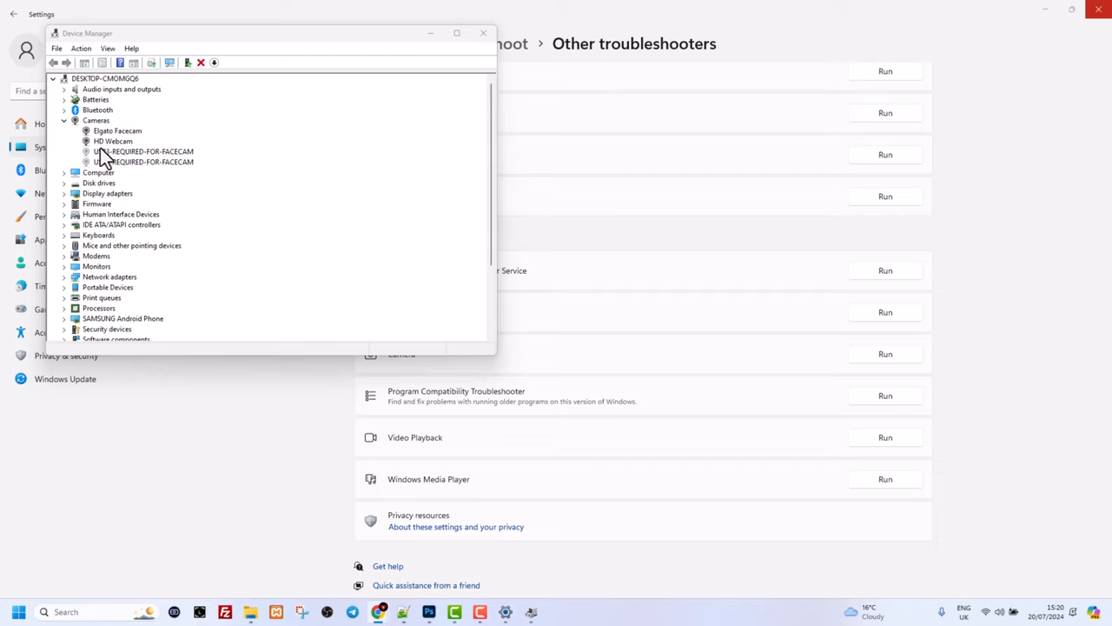
{"action": "mouse_move", "coordinate": [131, 141]}
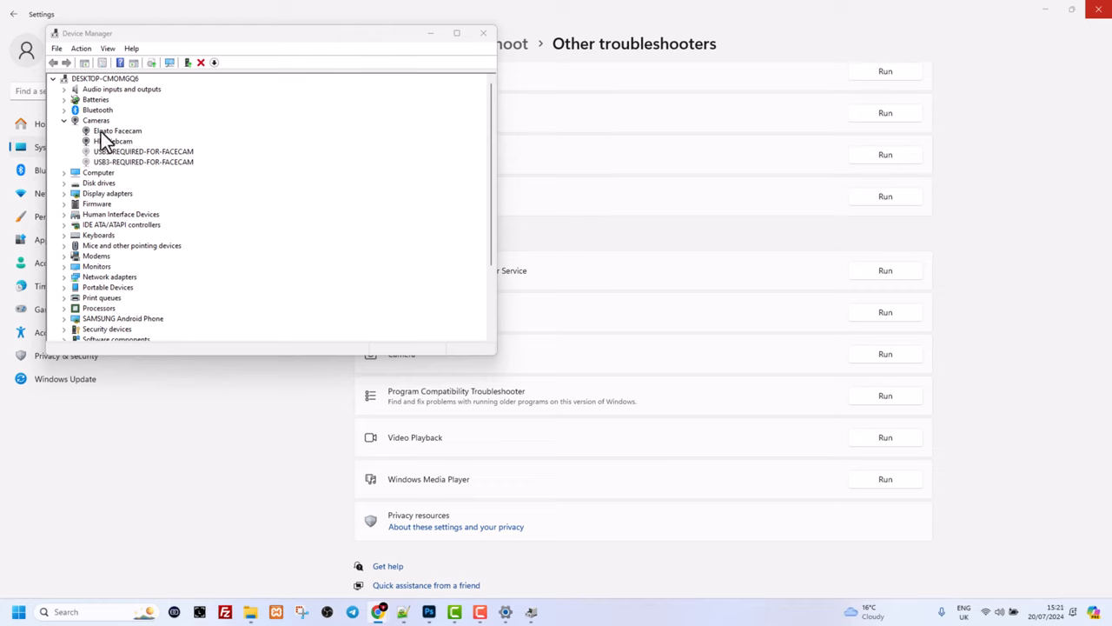
{"action": "right_click", "coordinate": [118, 131]}
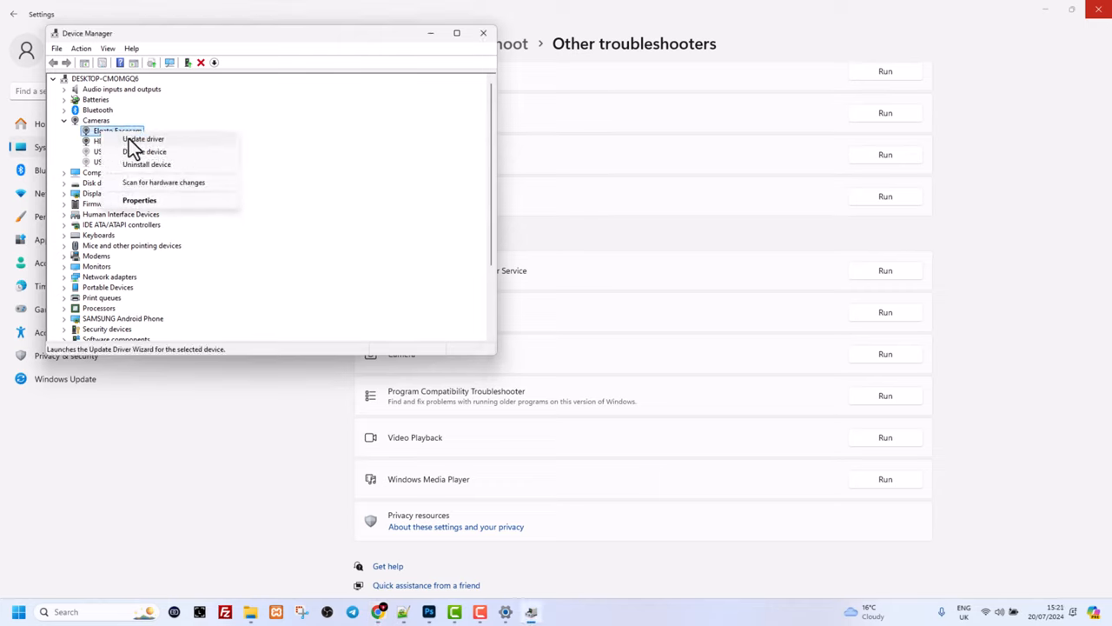
{"action": "left_click", "coordinate": [142, 139]}
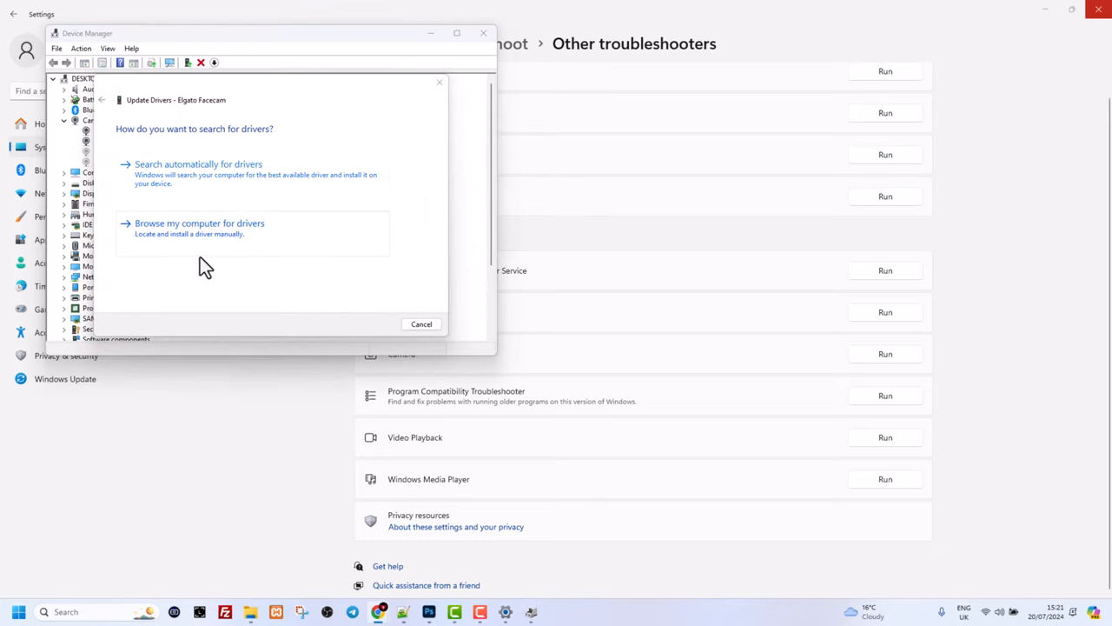
Install the USB Video Device driver from the local compatible-driver list and close the wizard
{"action": "left_click", "coordinate": [199, 223]}
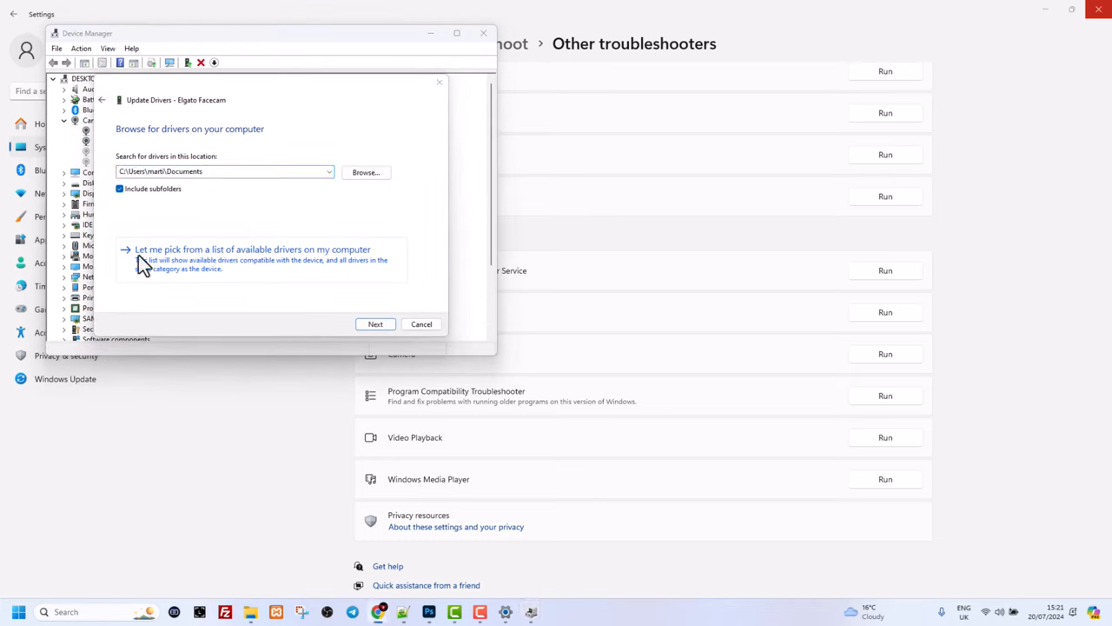
{"action": "left_click", "coordinate": [250, 249]}
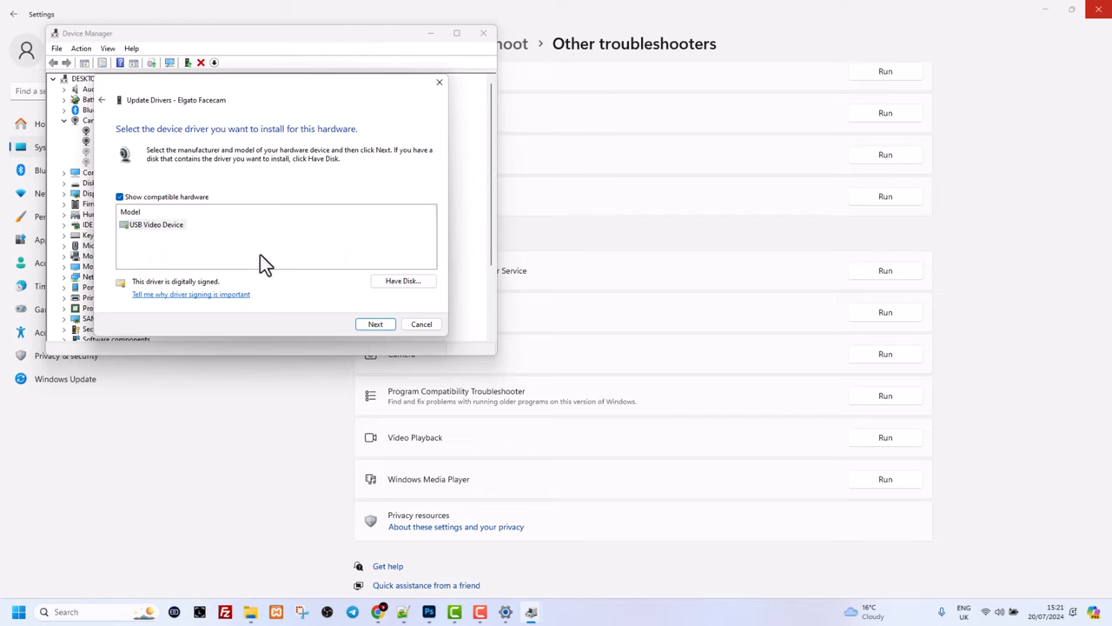
{"action": "mouse_move", "coordinate": [148, 237]}
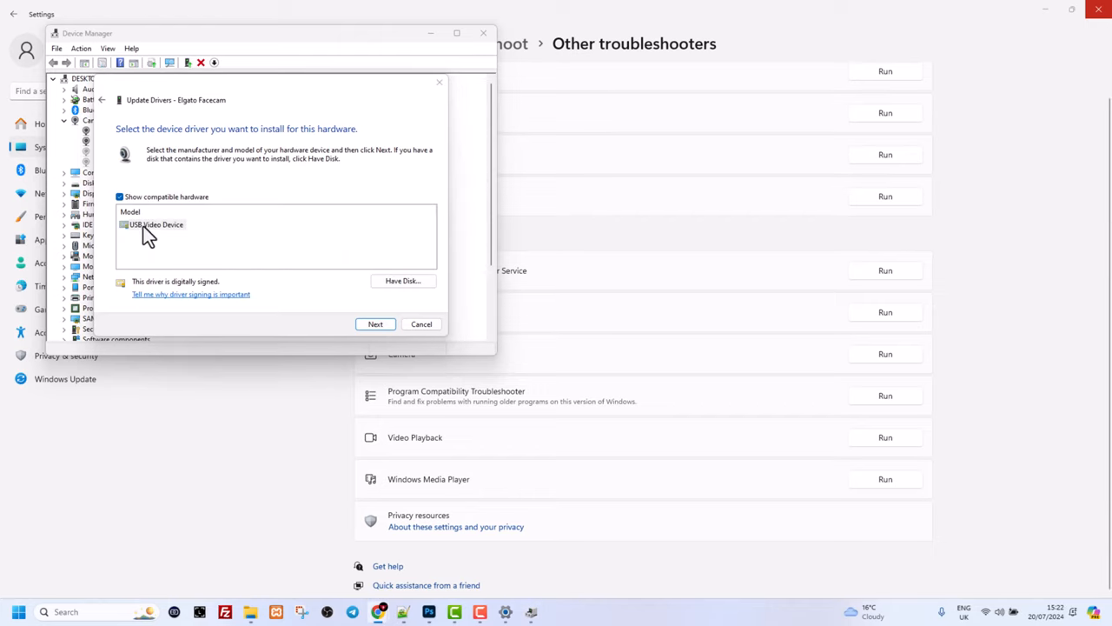
{"action": "left_click", "coordinate": [156, 224]}
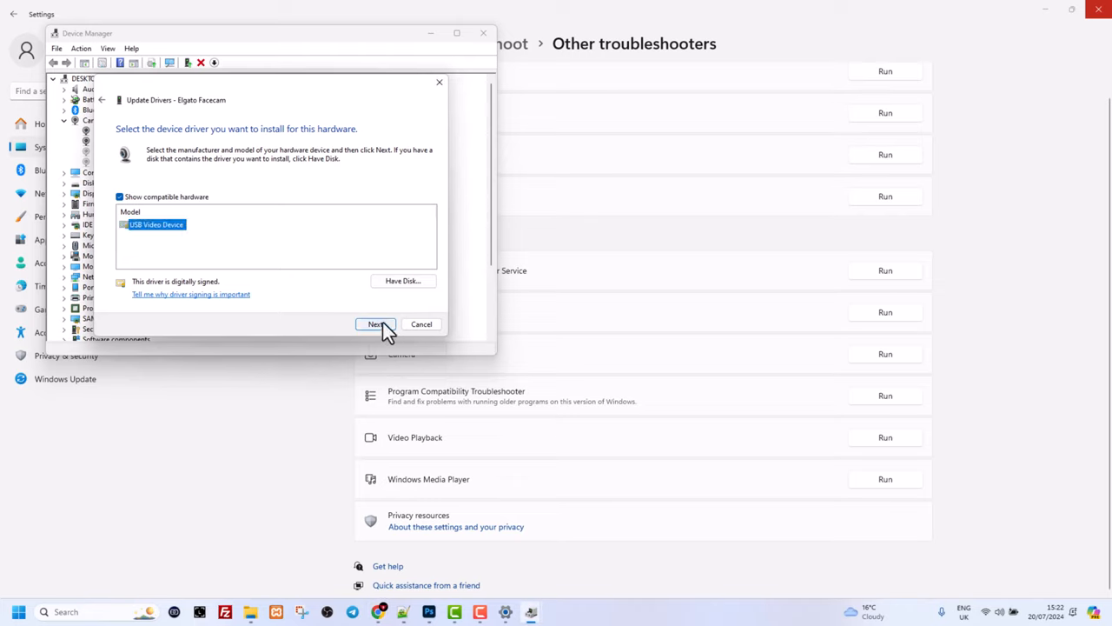
{"action": "left_click", "coordinate": [375, 324]}
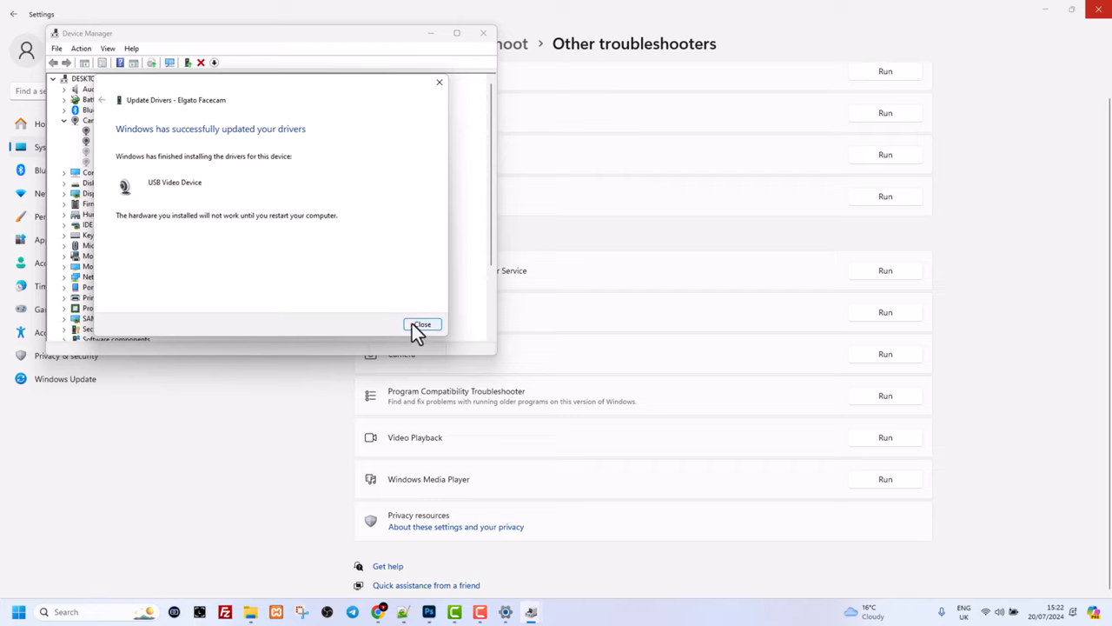
{"action": "left_click", "coordinate": [422, 324]}
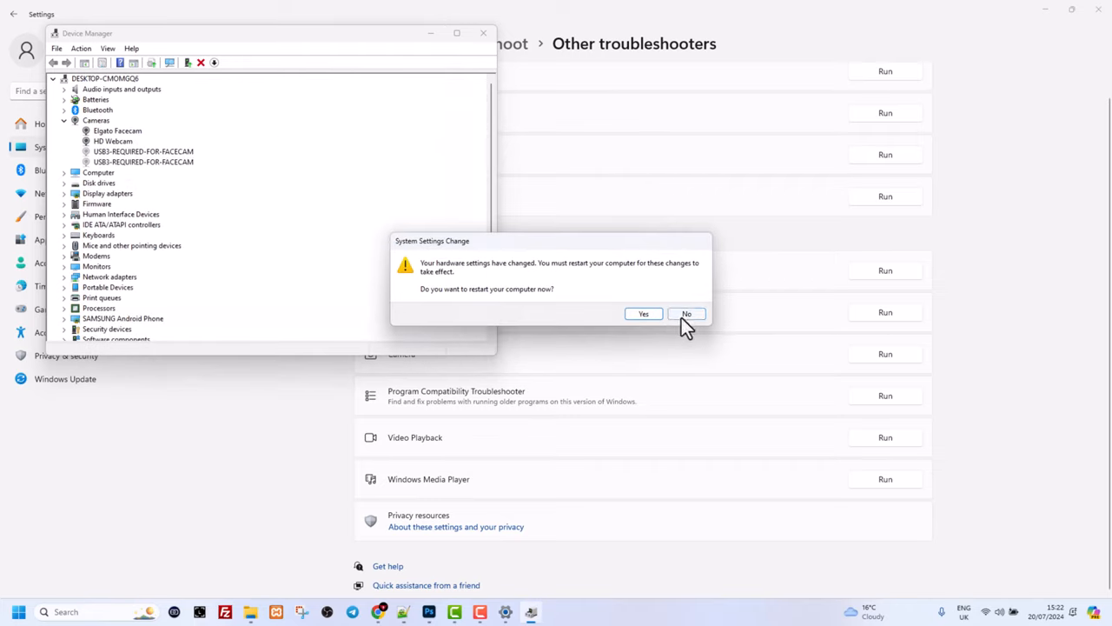